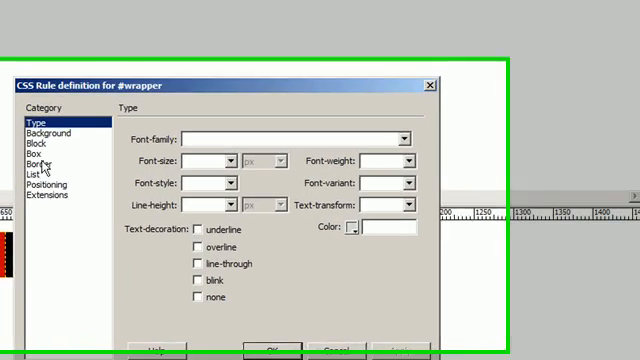
- Switch back to Split view after closing the #wrapper rule dialog
left_click(40, 156)
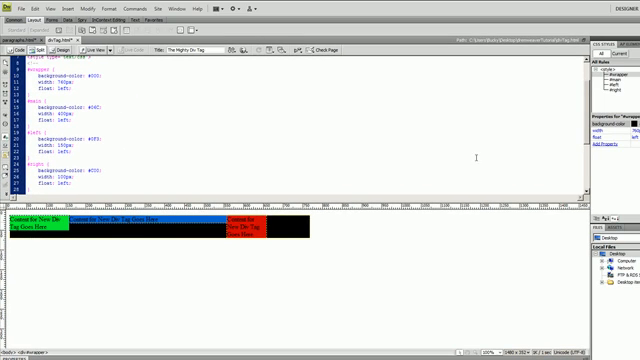
- Apply and confirm the #wrapper box settings: 760 px width, left float, 10 px padding
scroll("down", 3)
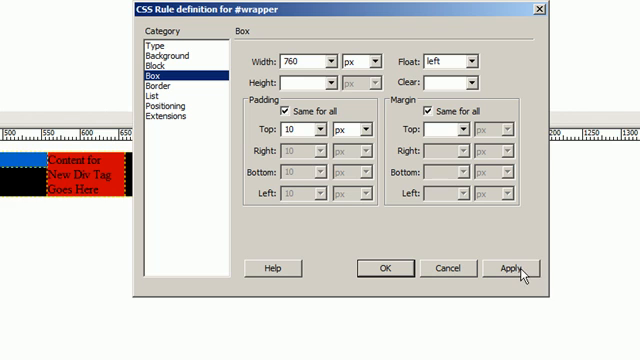
left_click(510, 268)
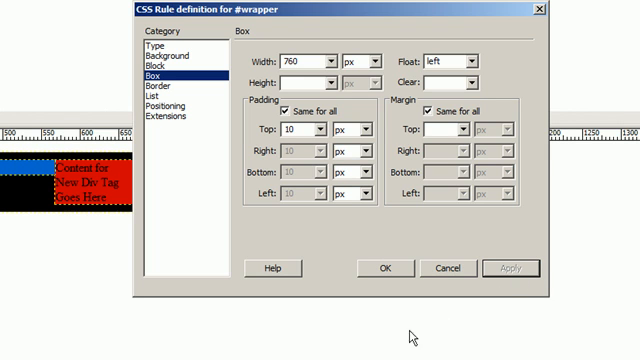
left_click(388, 268)
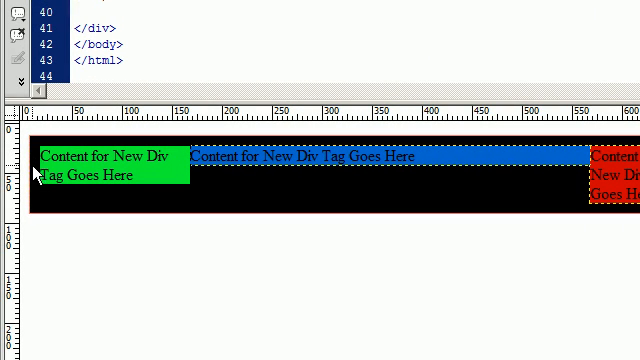
mouse_move(44, 176)
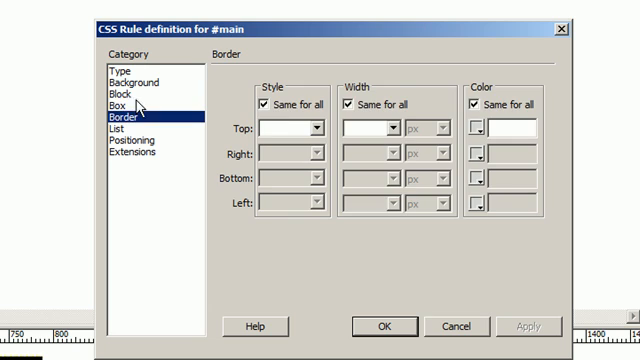
- In #main's Box category set 10 px left/right margins and 0 top/bottom margins
left_click(124, 104)
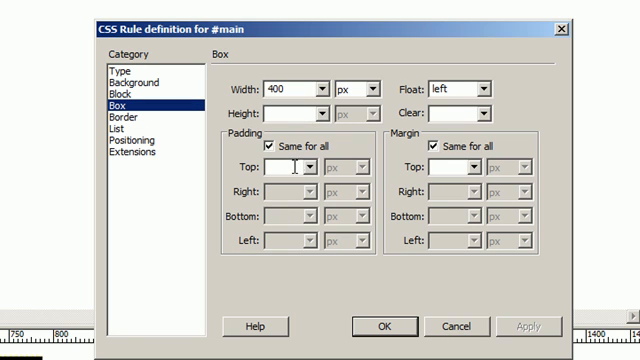
type("10")
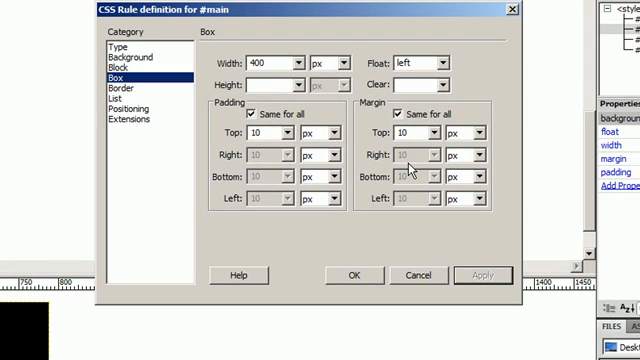
left_click(392, 116)
type("8")
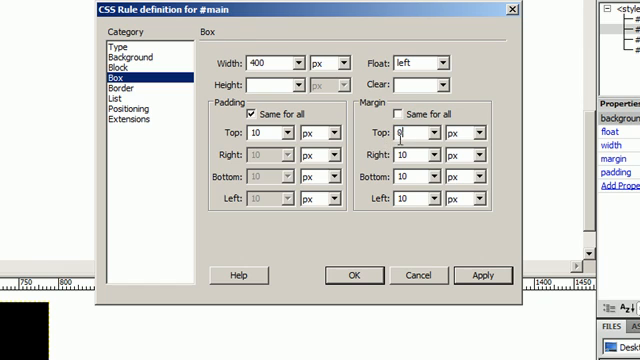
left_click(420, 184)
type("0")
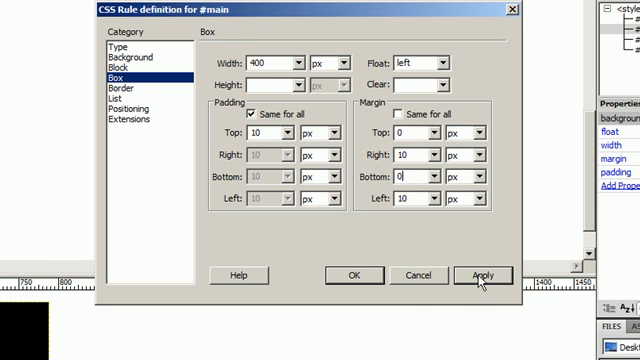
- Apply and confirm the #main box settings, closing the rule dialog
left_click(480, 276)
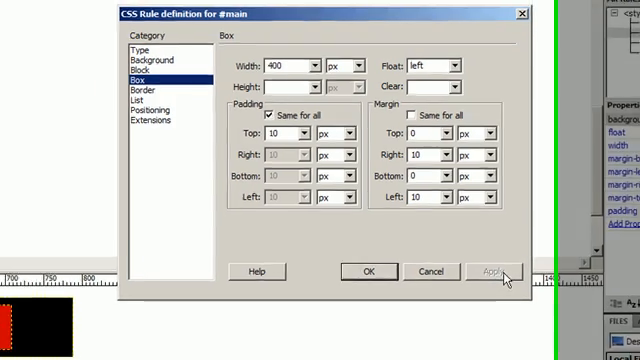
left_click(500, 270)
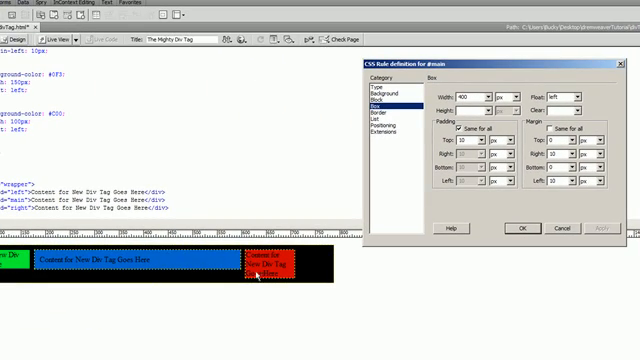
left_click(516, 228)
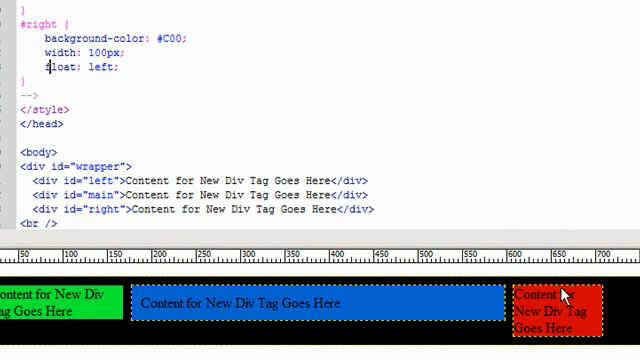
mouse_move(112, 240)
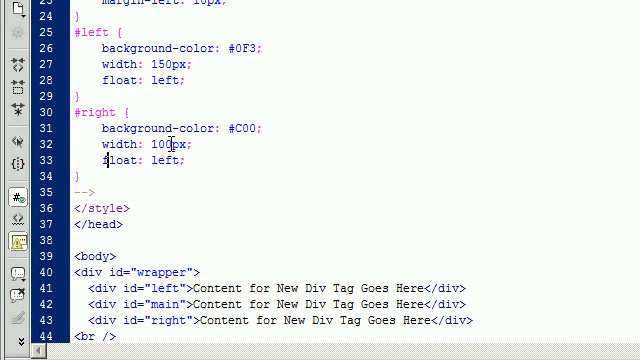
- Change the #right rule's width from 100px to 160px in Code view
double_click(152, 144)
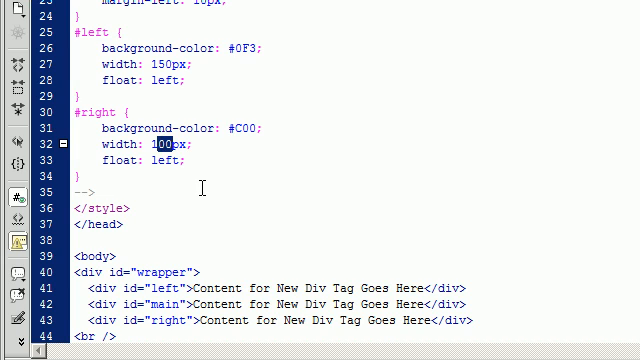
type("160")
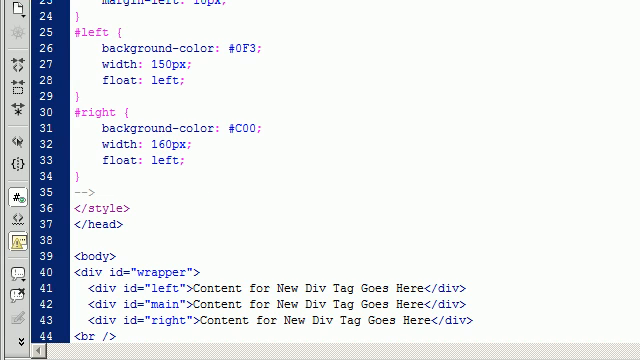